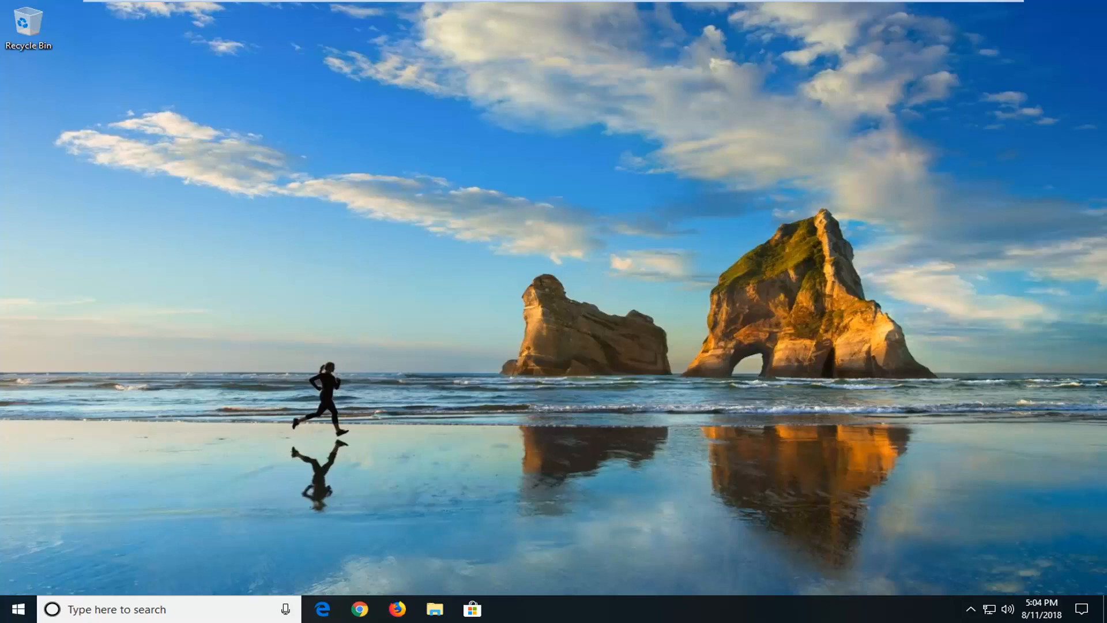
pyautogui.moveTo(732, 507)
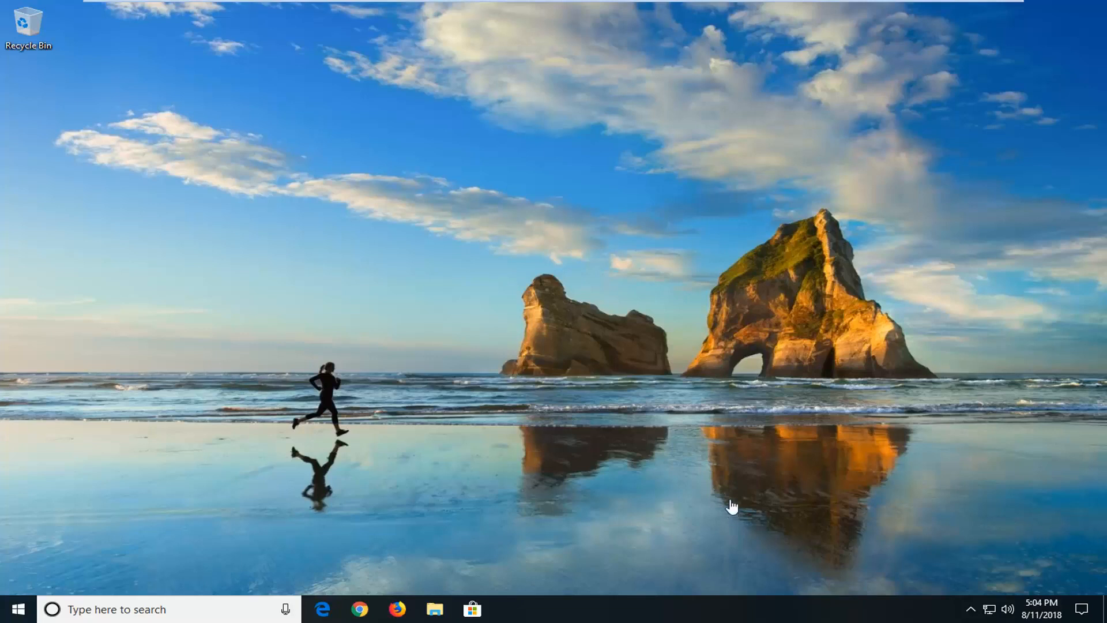
pyautogui.moveTo(749, 473)
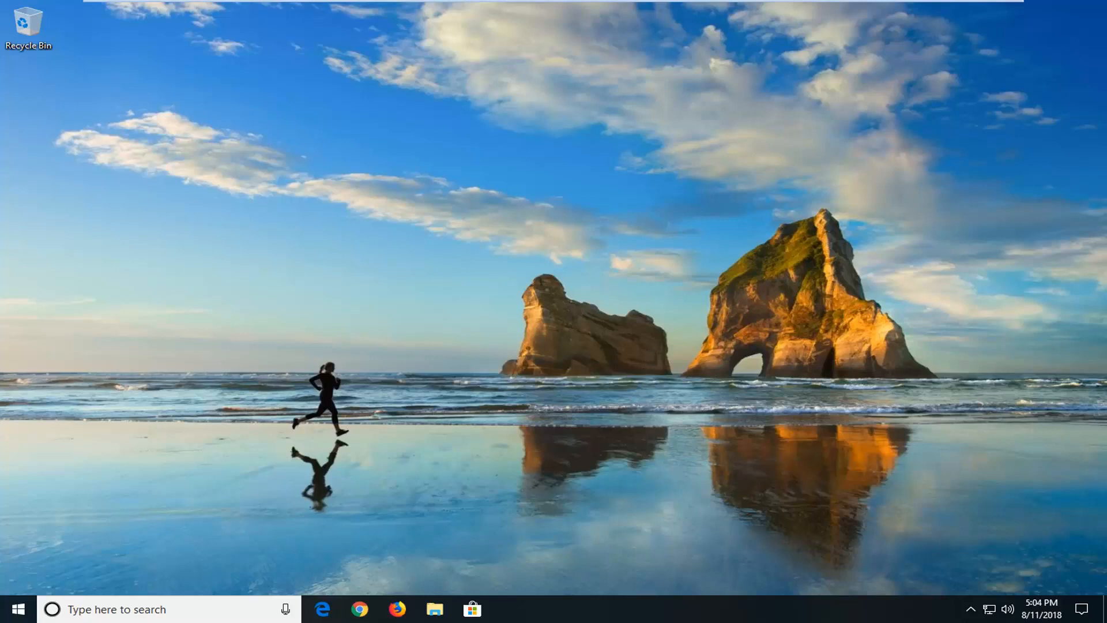
pyautogui.moveTo(380, 344)
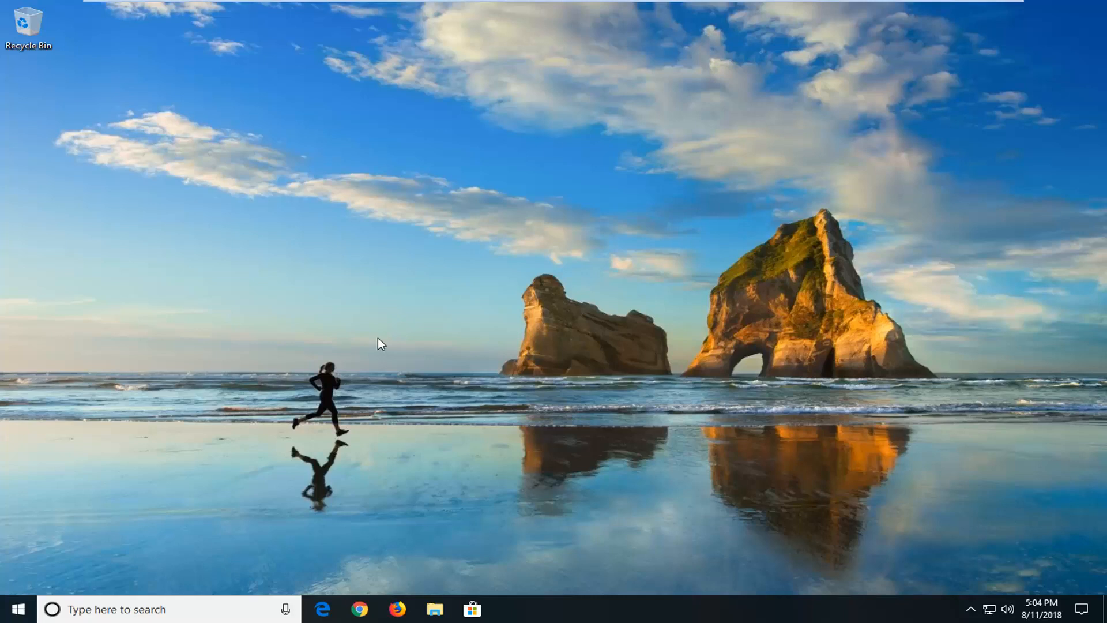
pyautogui.moveTo(109, 386)
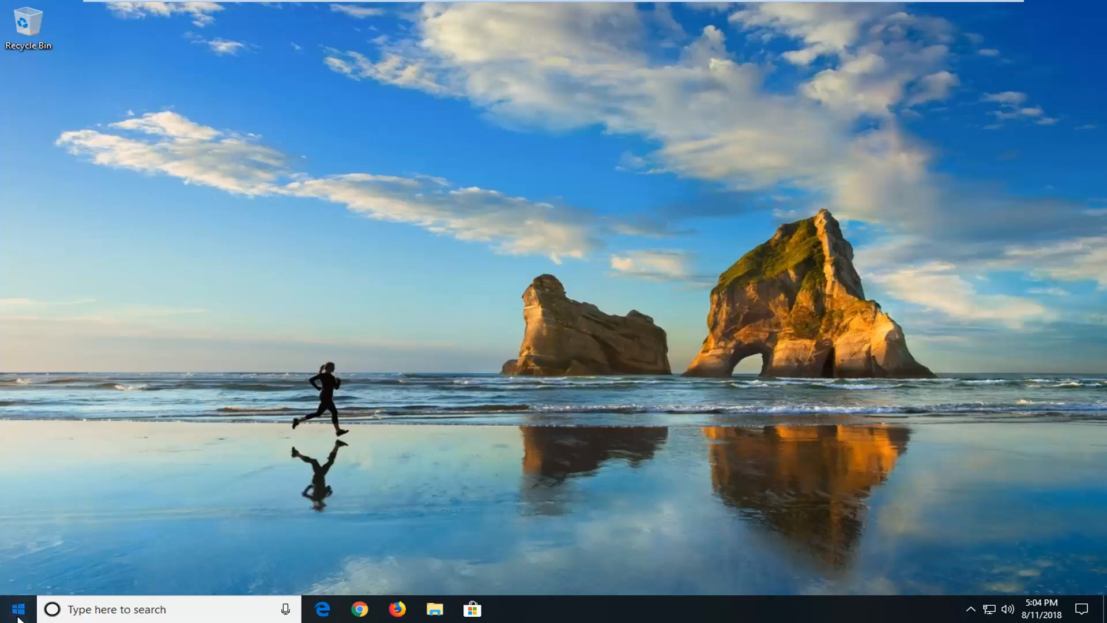
# Step: Search the Start menu for msconfig so System Configuration appears as best match
pyautogui.click(14, 609)
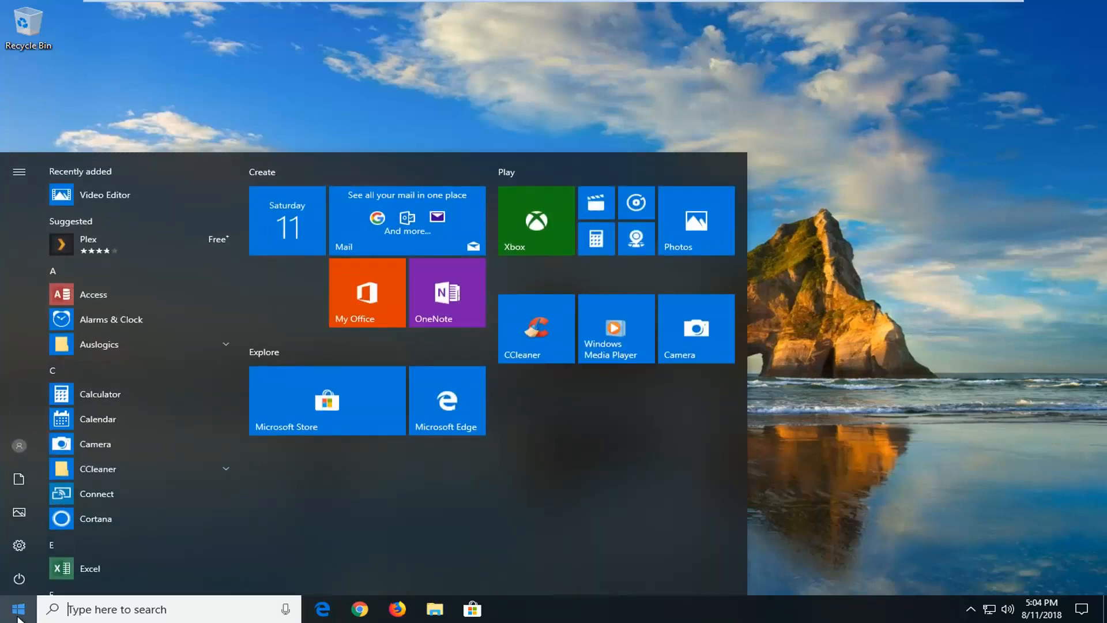
pyautogui.write('m')
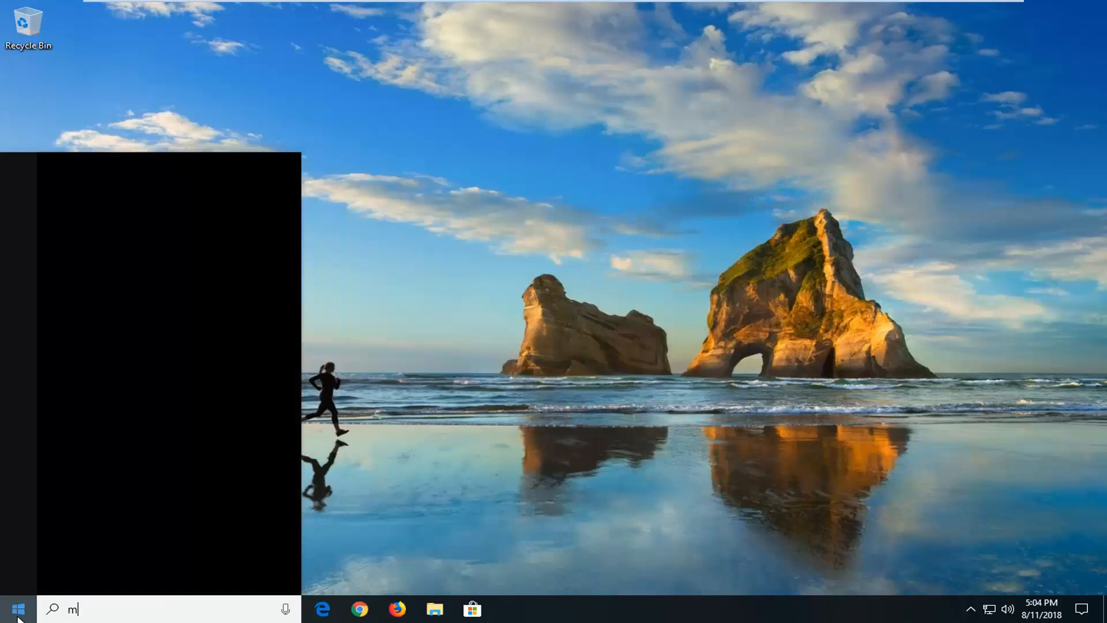
pyautogui.write('sconfig')
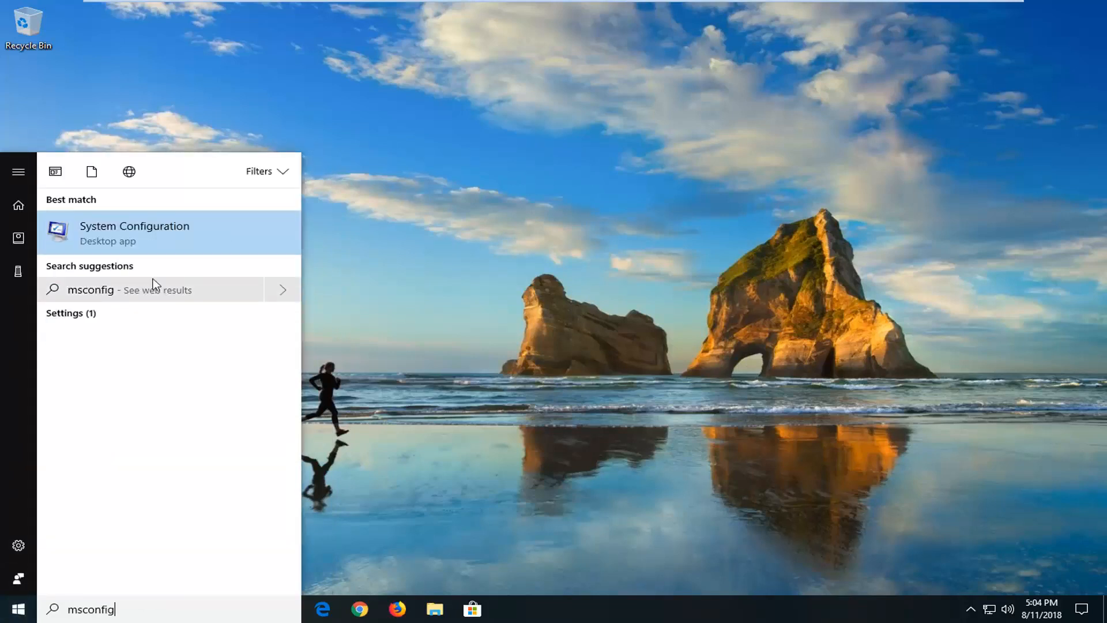
pyautogui.moveTo(120, 246)
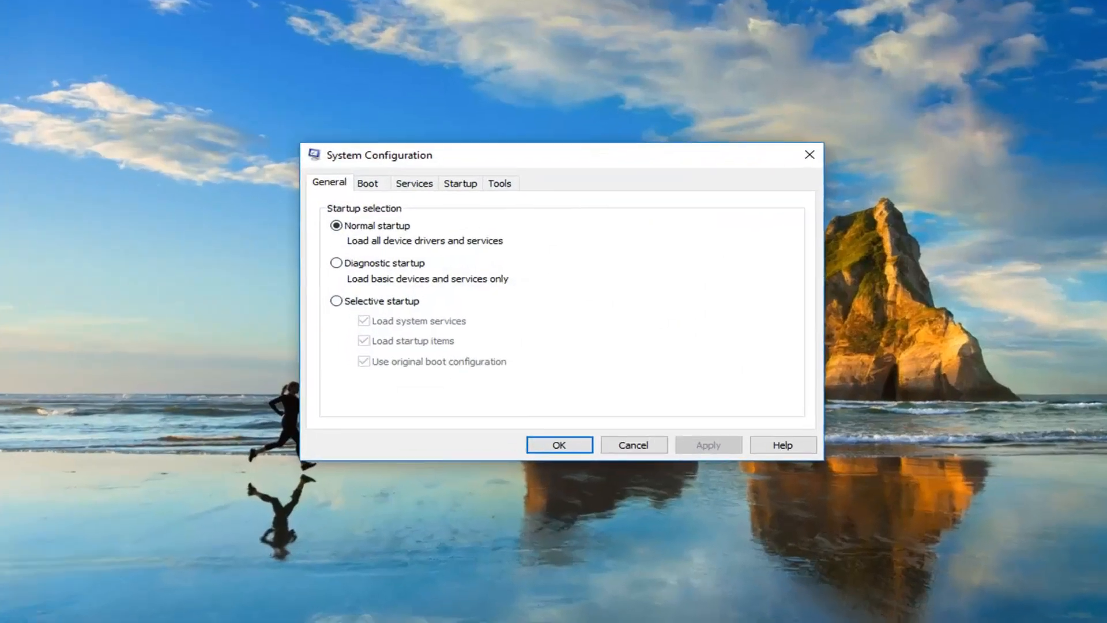
# Step: Enable Safe boot with the Minimal option on the Boot tab and confirm with OK
pyautogui.click(368, 183)
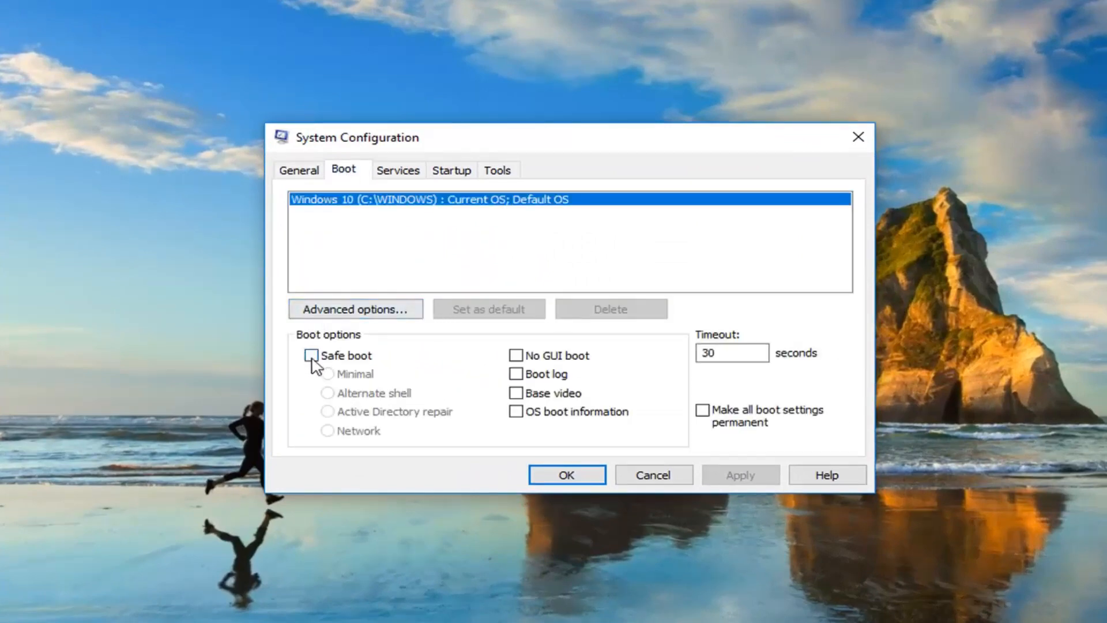
pyautogui.click(312, 355)
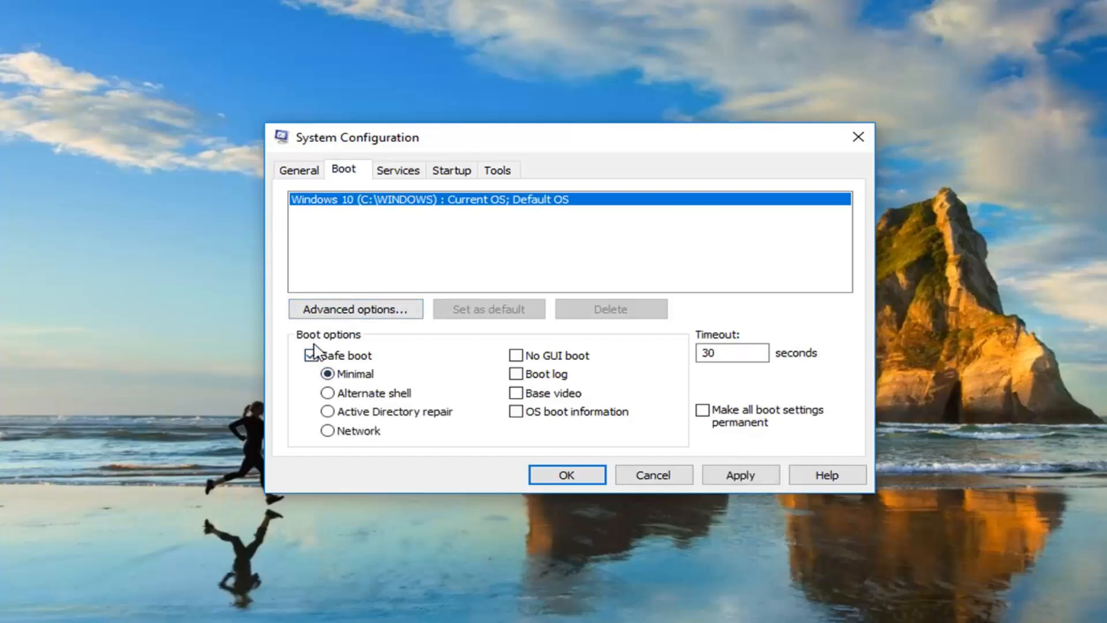
pyautogui.click(313, 354)
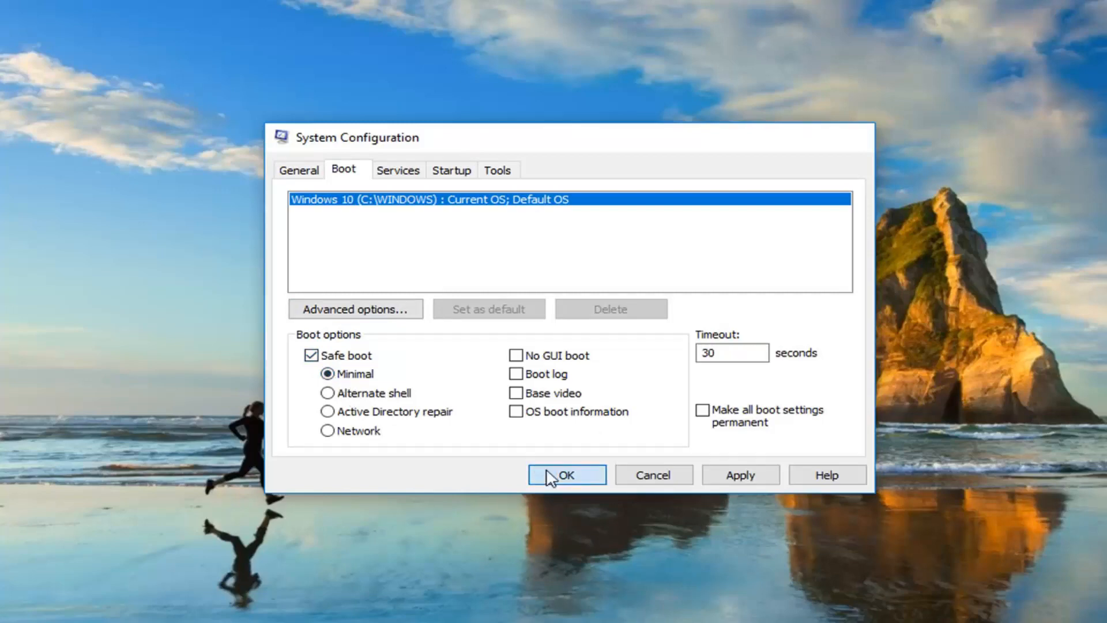
pyautogui.click(565, 474)
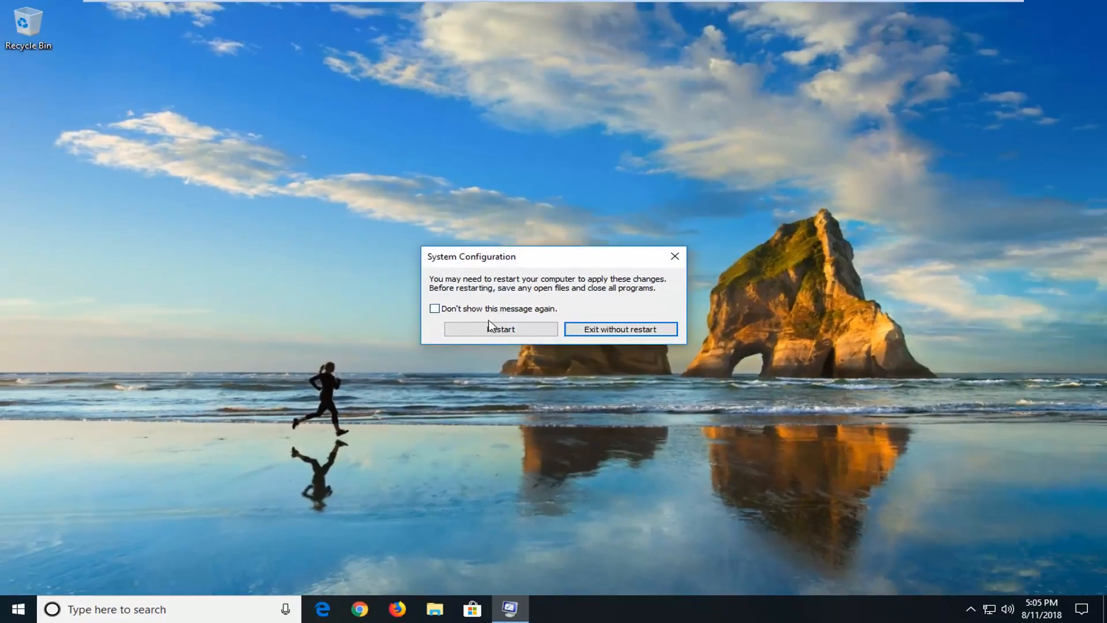
# Step: Restart the computer from the prompt so Windows boots into Safe Mode
pyautogui.click(500, 329)
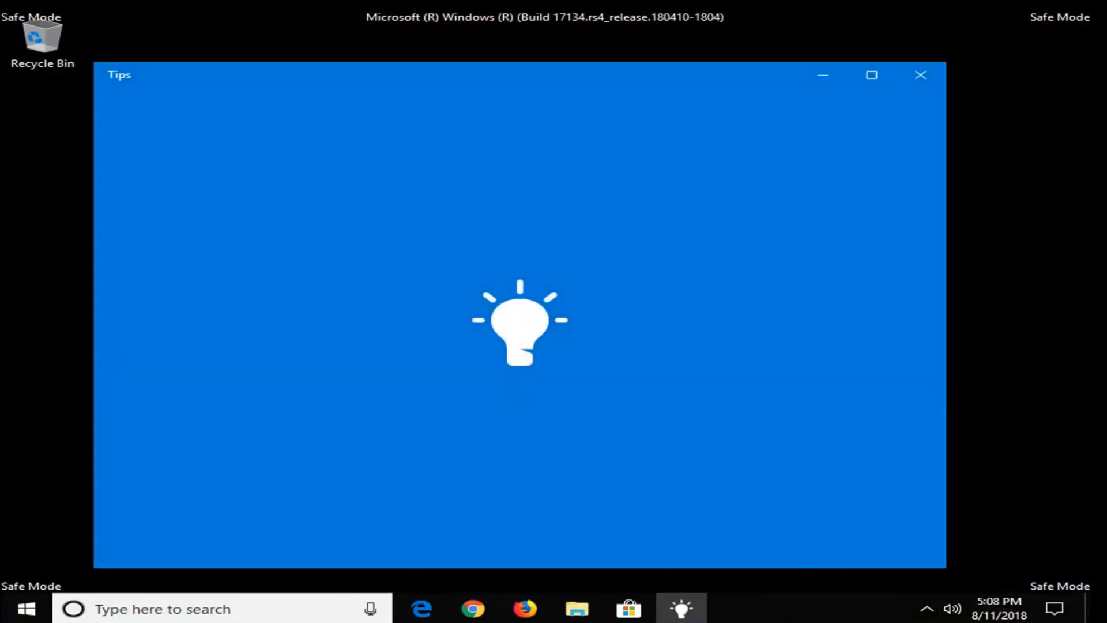
# Step: Close Tips, search for cmd and run Command Prompt as administrator
pyautogui.click(921, 75)
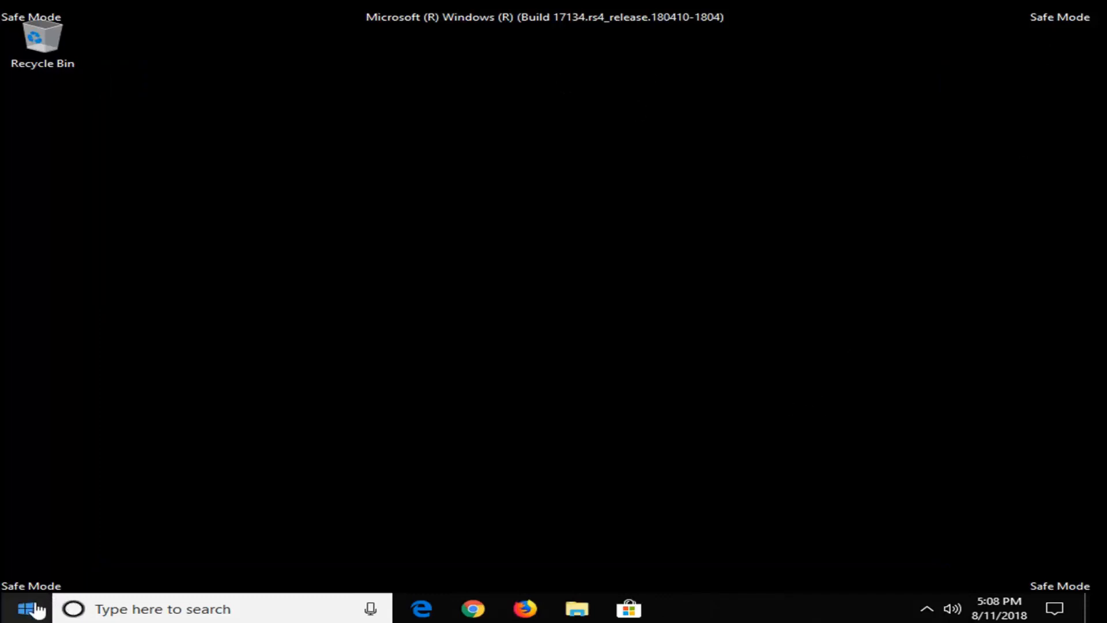
pyautogui.click(28, 608)
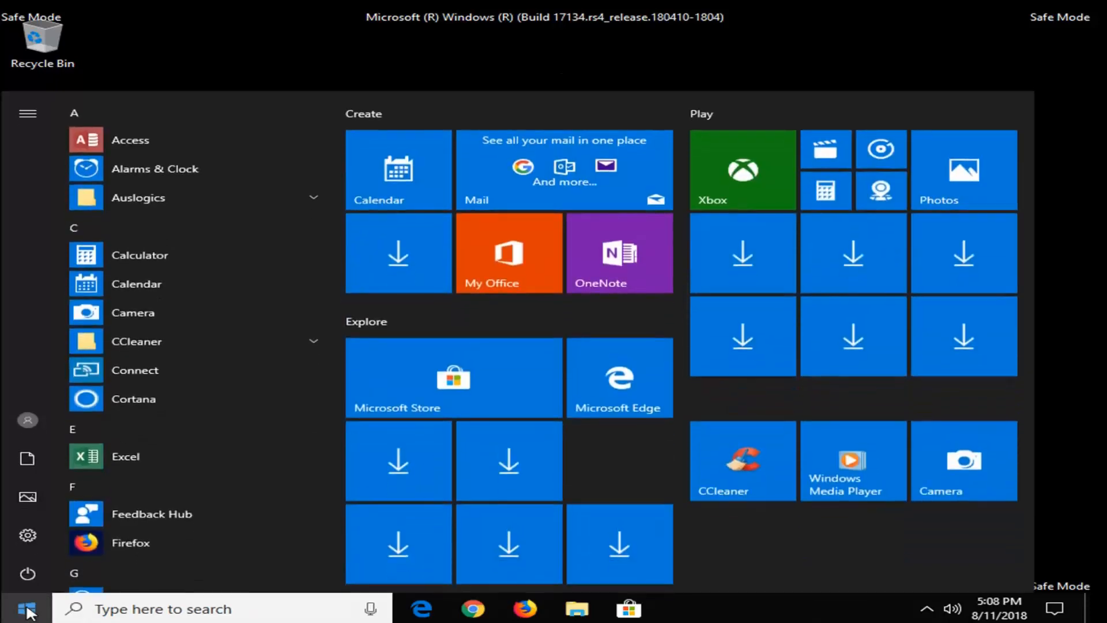
pyautogui.write('cmd')
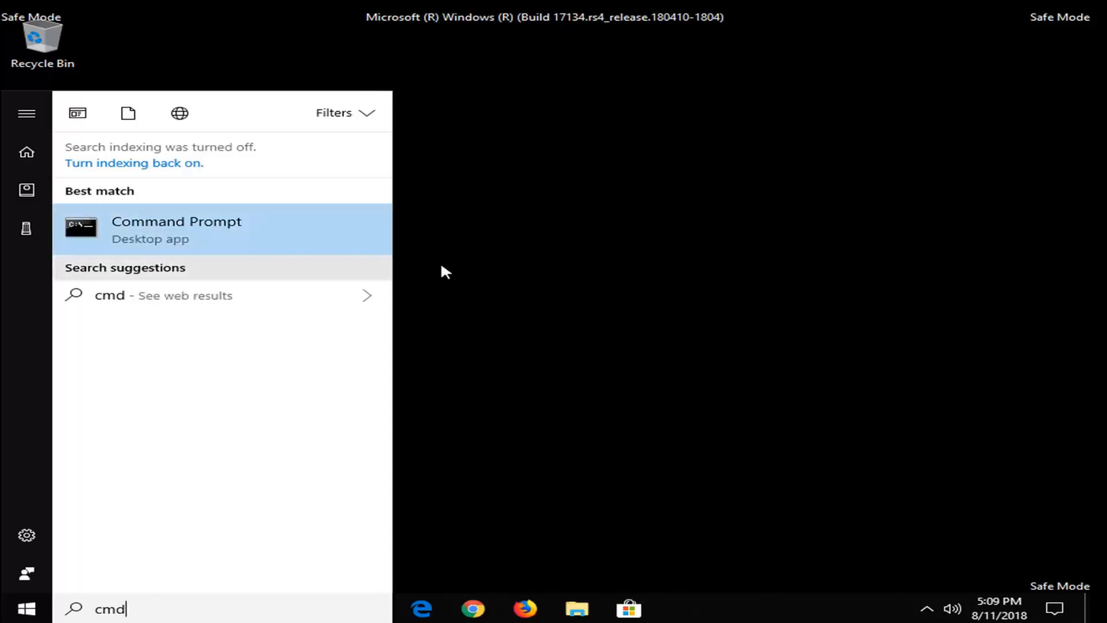
pyautogui.click(177, 229)
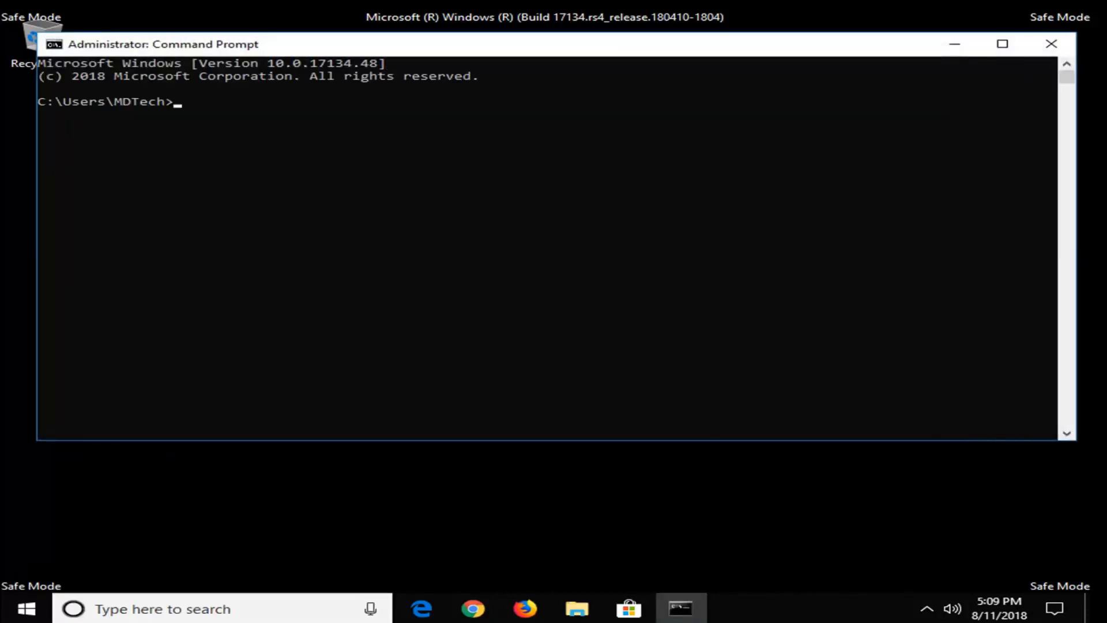
pyautogui.moveTo(250, 246)
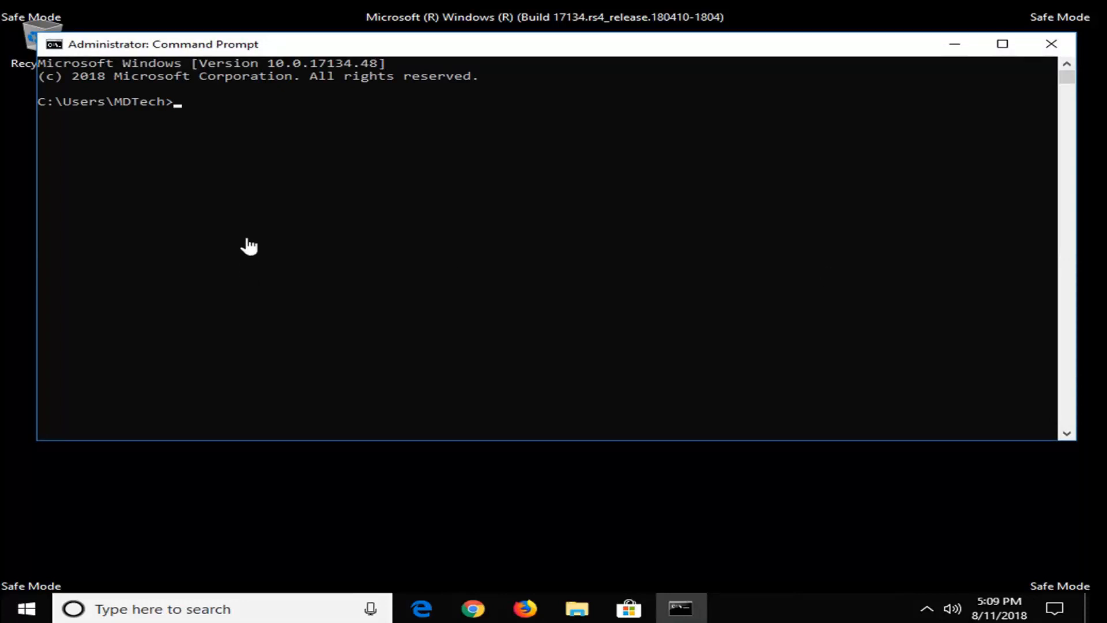
# Step: Run sfc /scannow in the admin Command Prompt, then begin a new Start search
pyautogui.write('sfc /sca')
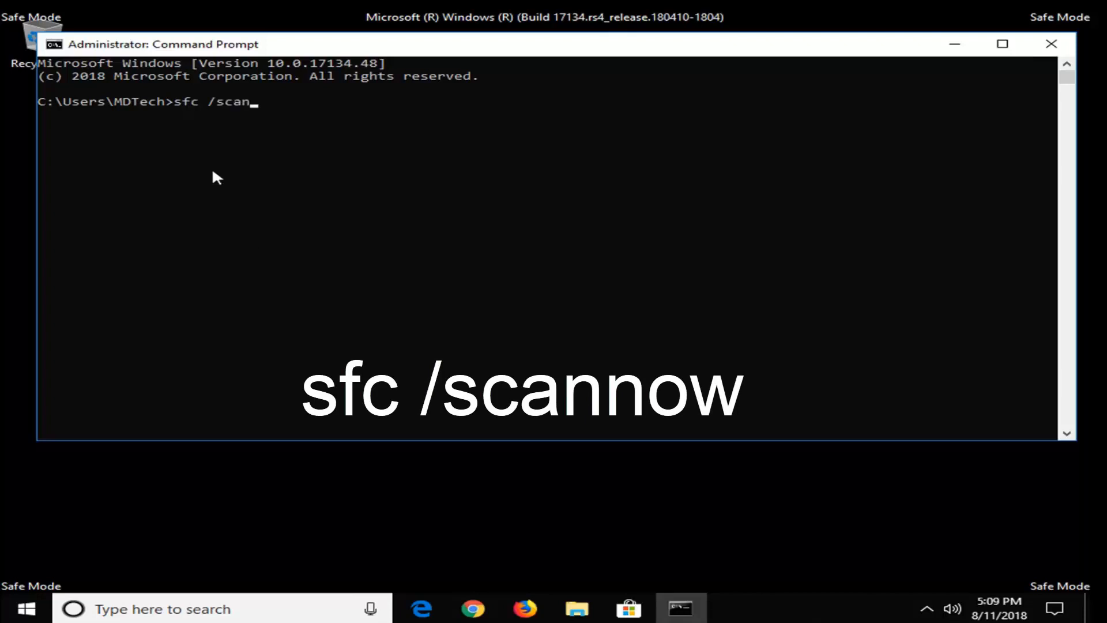
pyautogui.write('now')
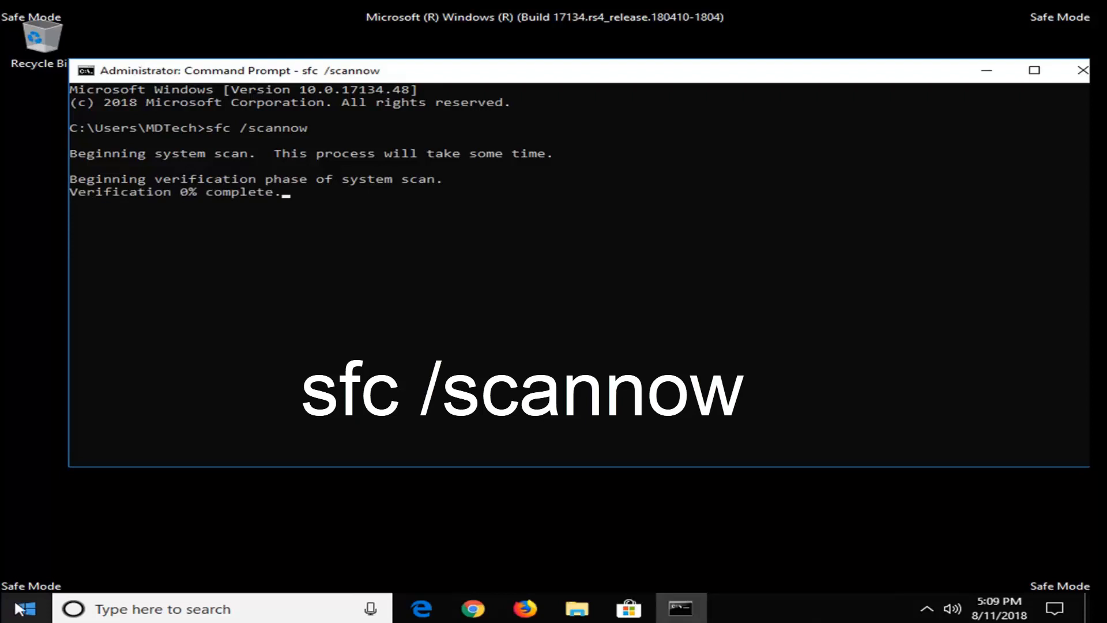
pyautogui.click(24, 608)
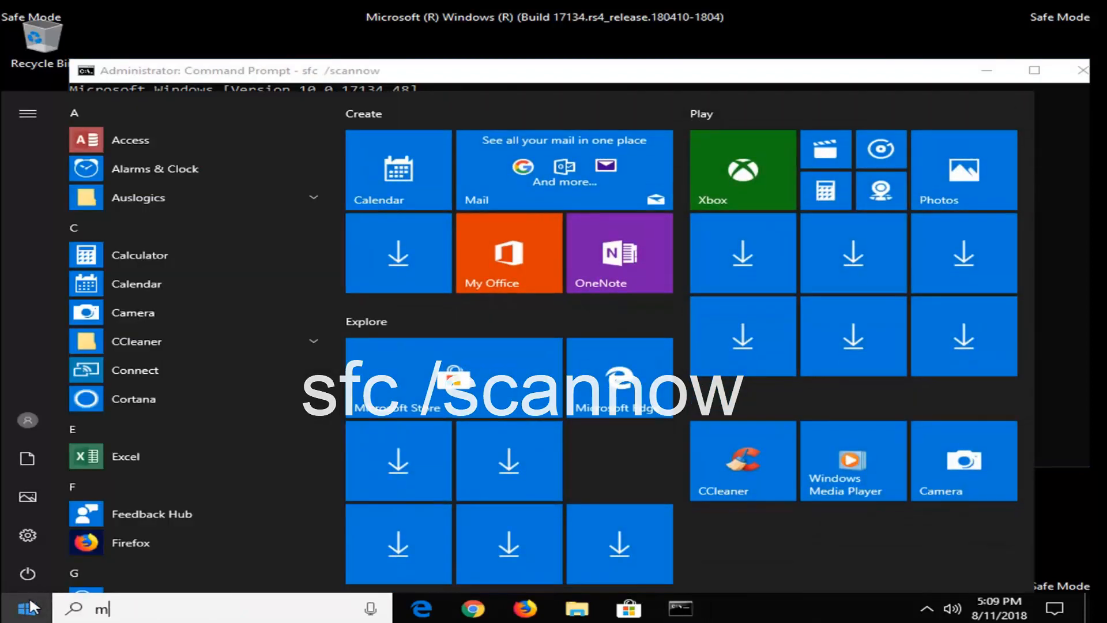
# Step: Reopen msconfig, untick Safe boot, confirm and exit without restarting
pyautogui.write('sconfig')
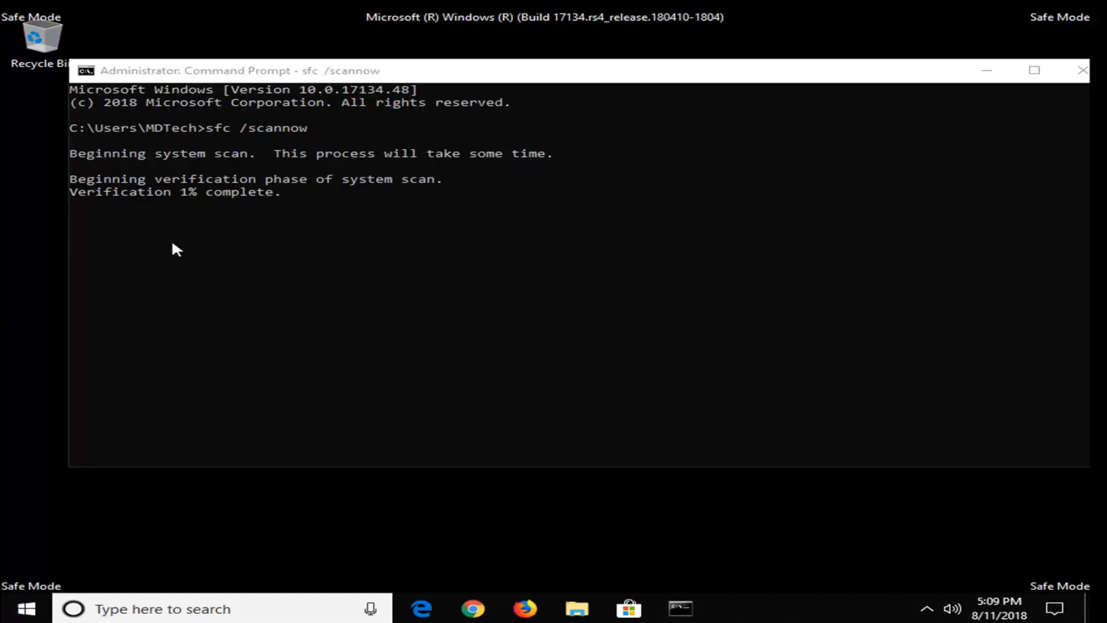
pyautogui.moveTo(448, 247)
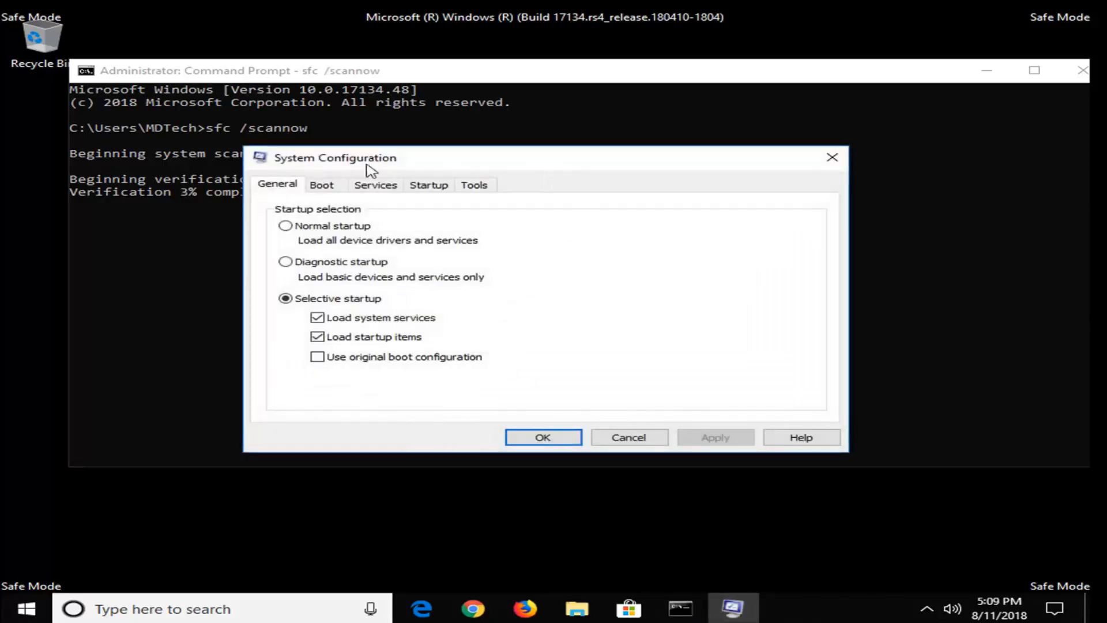
pyautogui.click(322, 184)
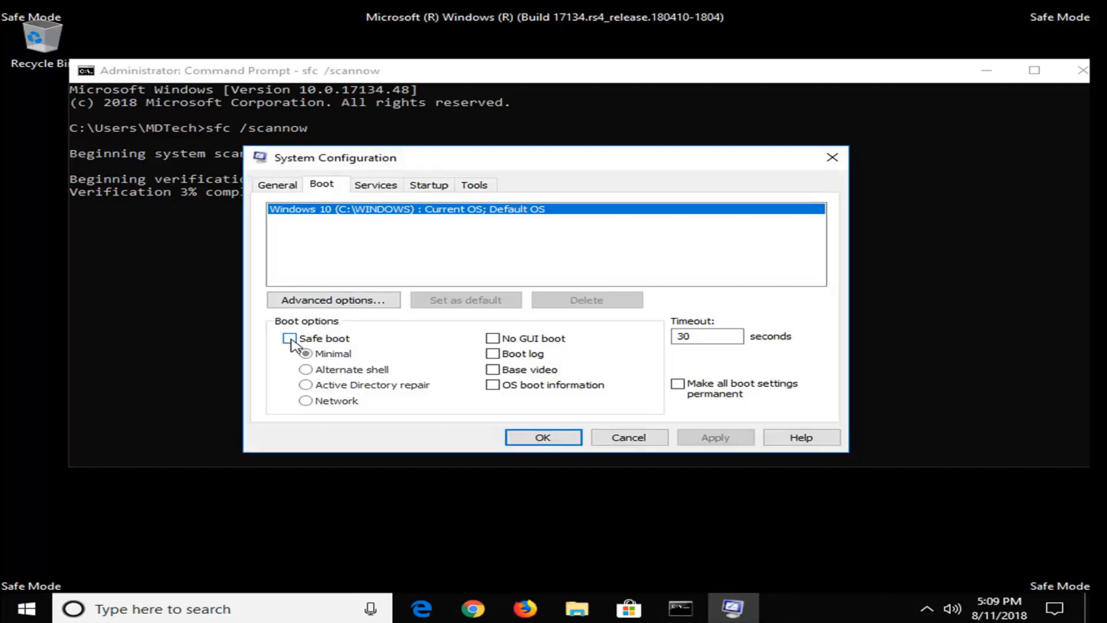
pyautogui.click(290, 338)
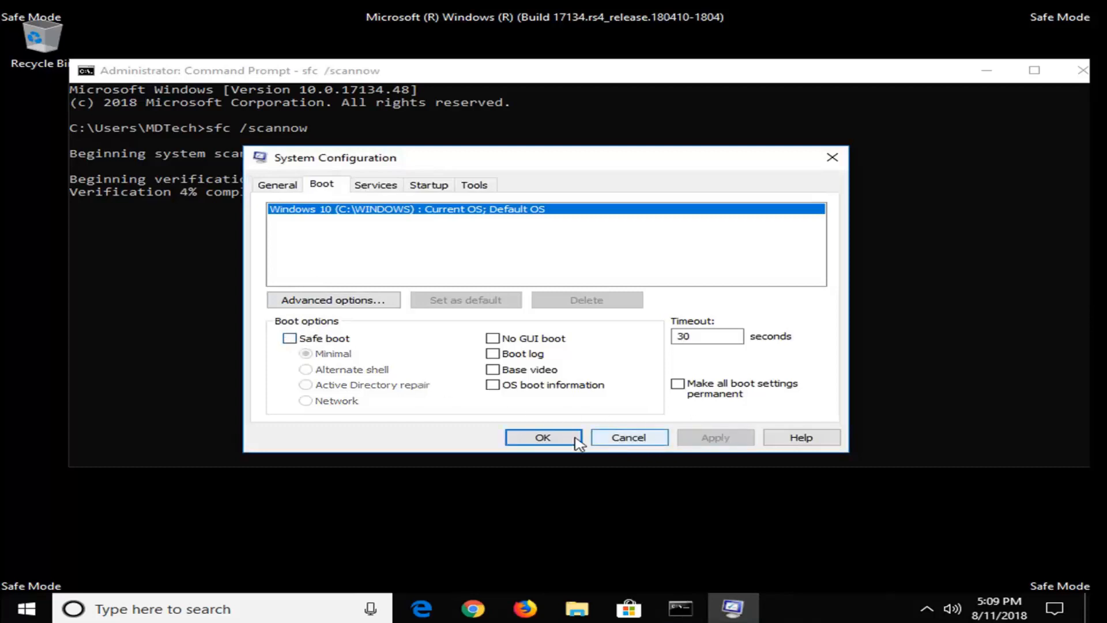
pyautogui.click(542, 438)
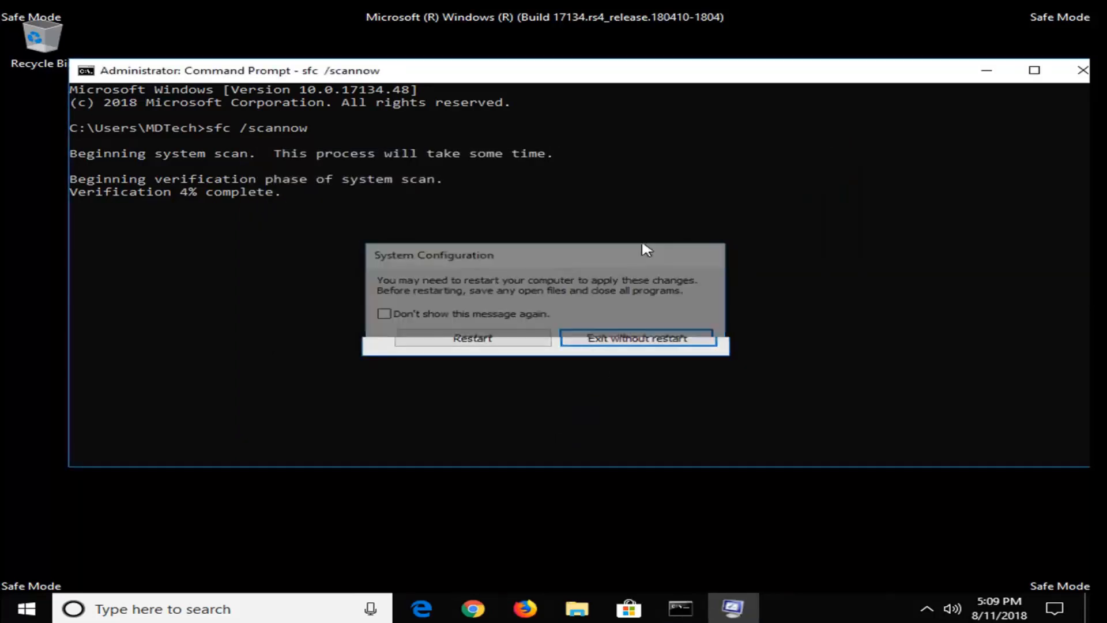
pyautogui.click(637, 338)
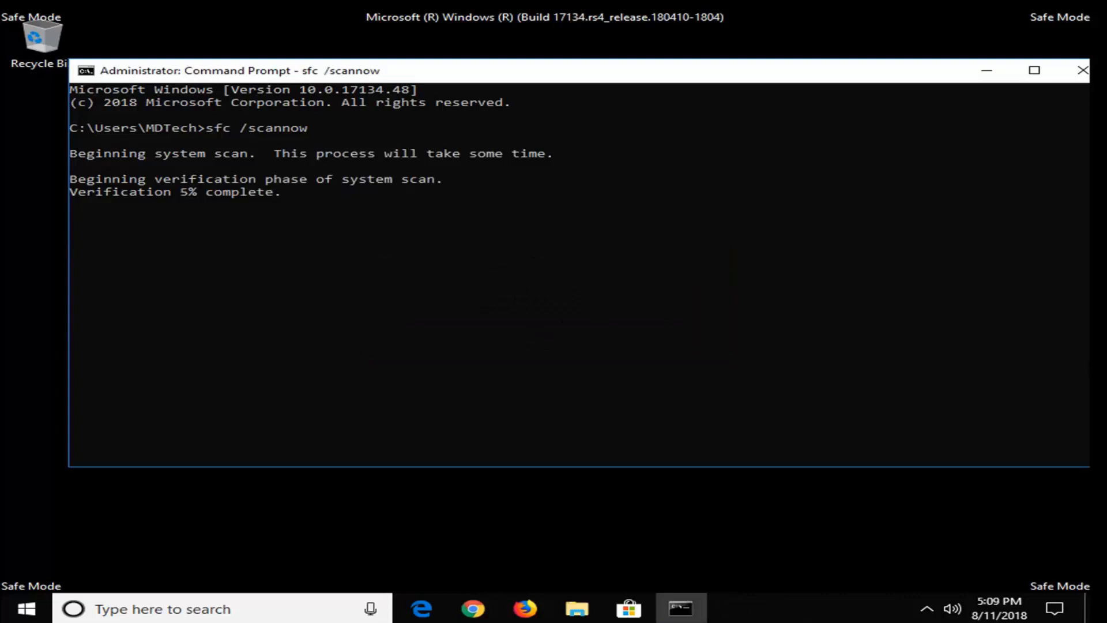